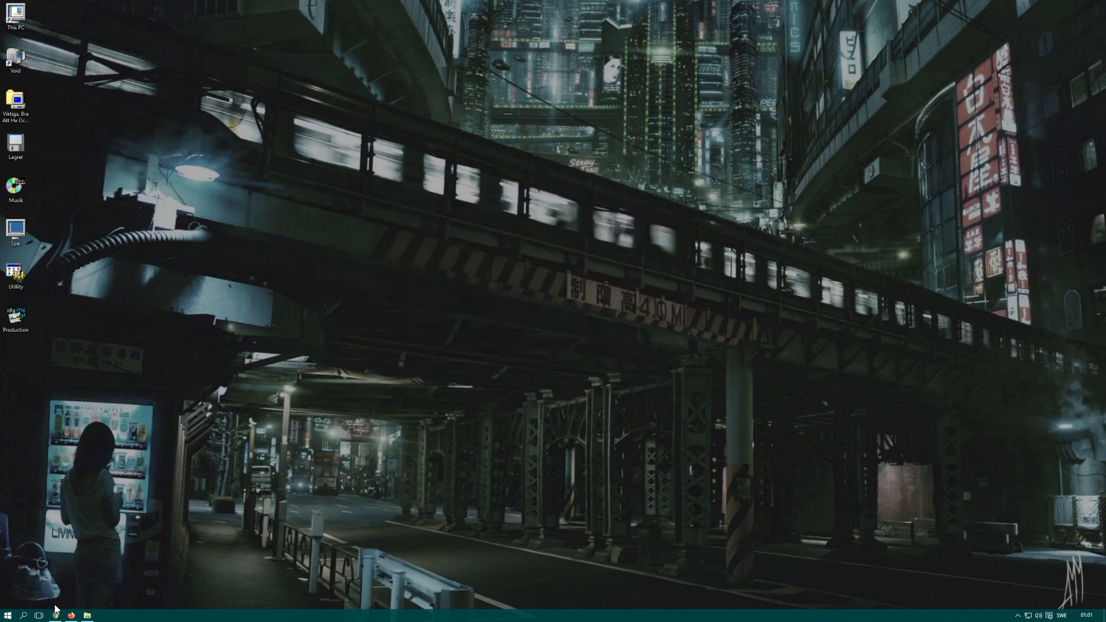
Search us.aoc.com for C32G1 and open the C32G1 gaming monitor product page
click(55, 616)
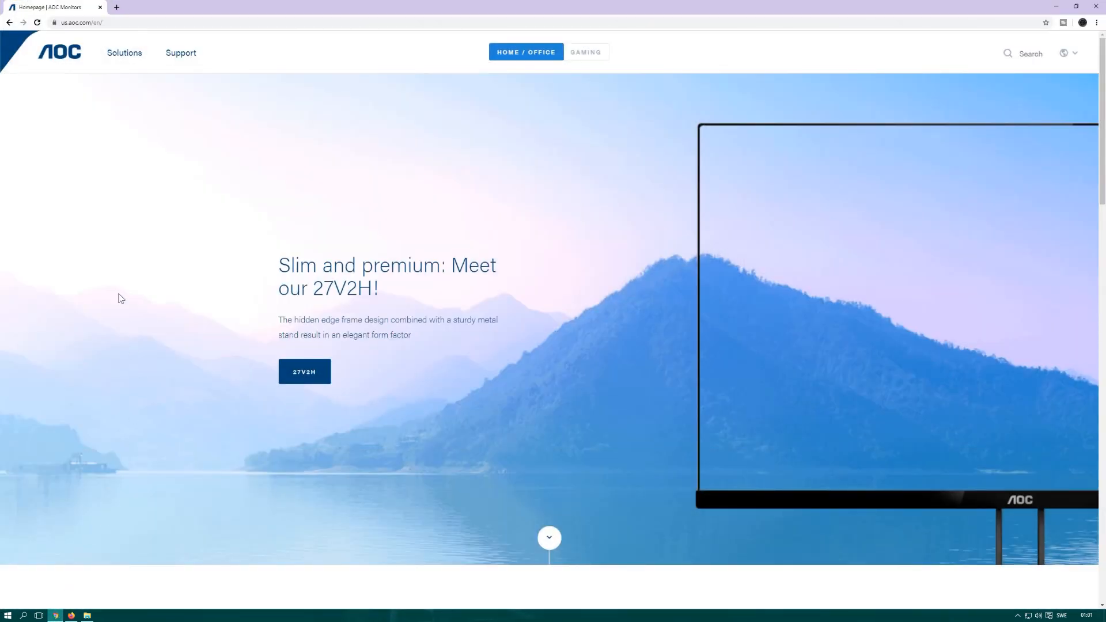
mouse_move(215, 92)
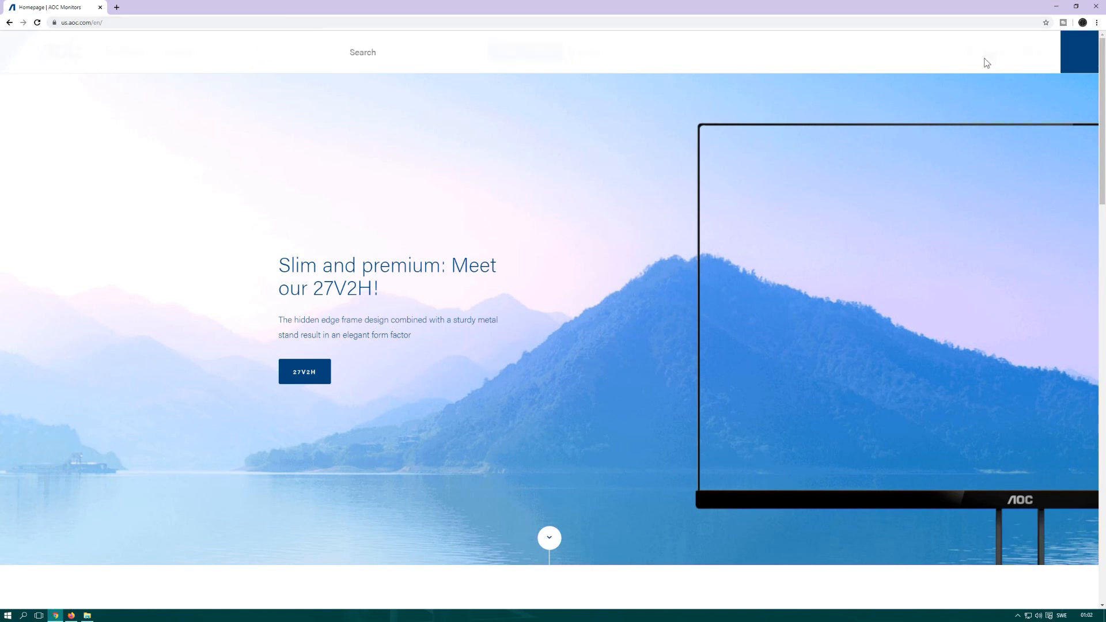
click(362, 53)
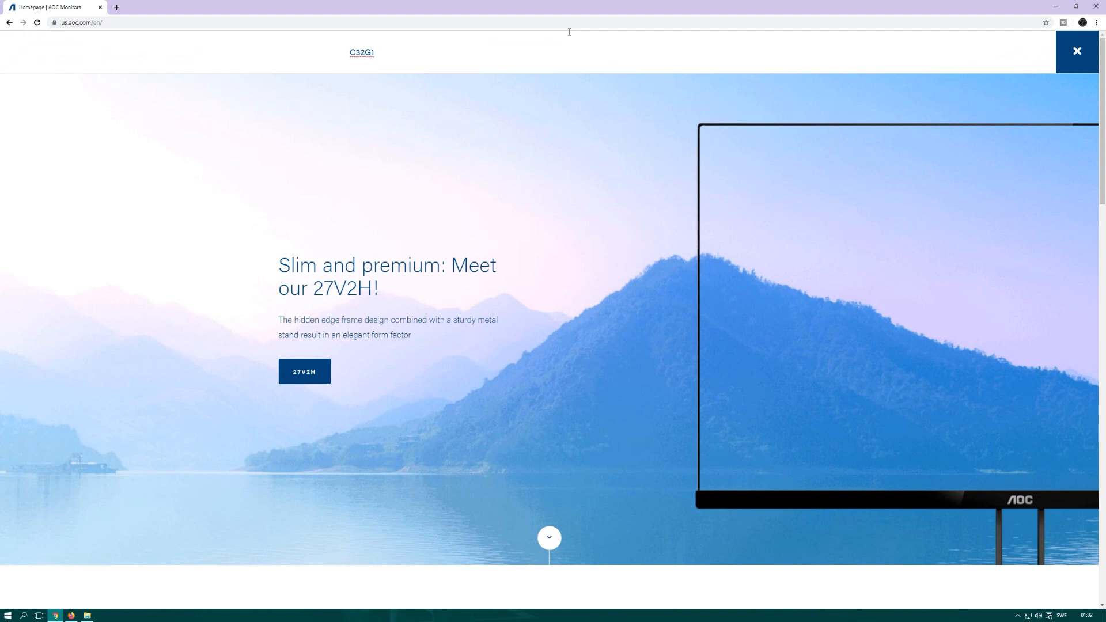
click(362, 53)
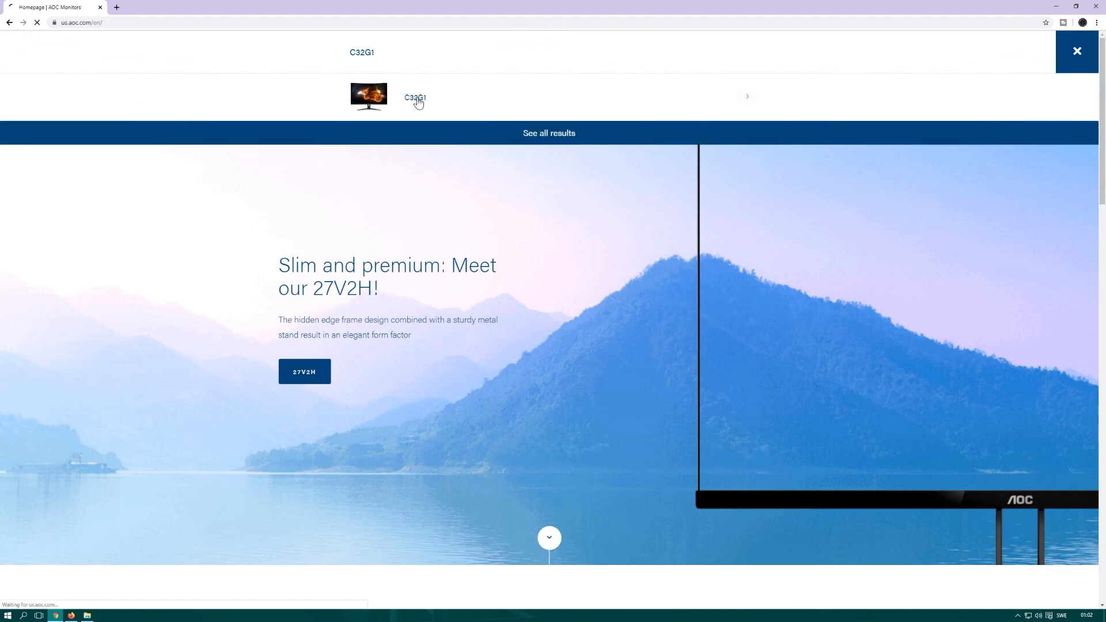
click(415, 96)
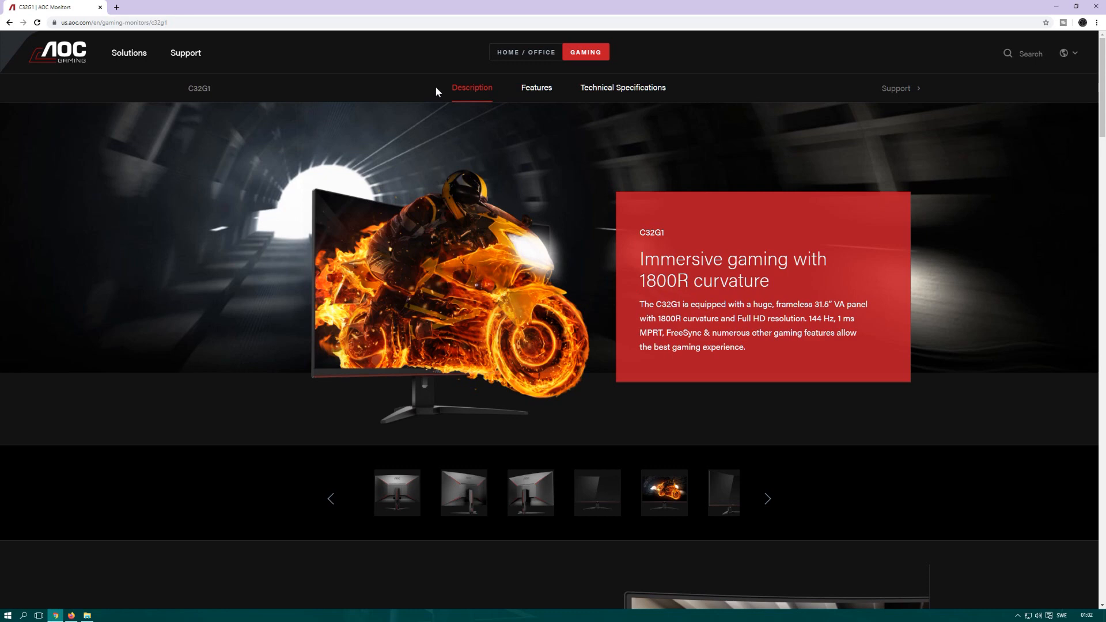
mouse_move(563, 137)
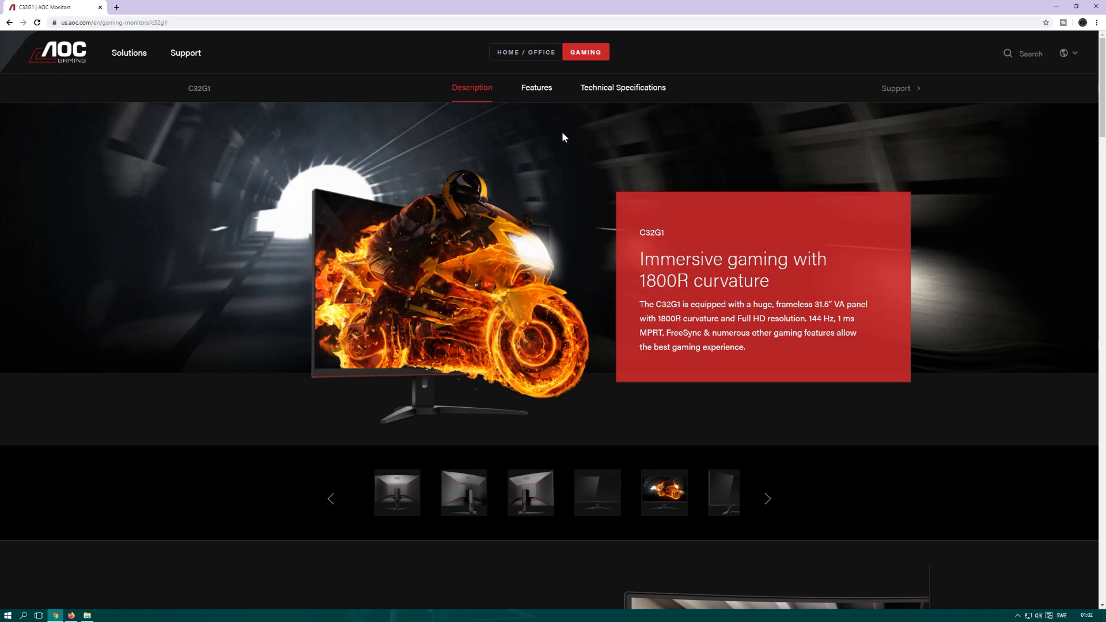
mouse_move(622, 88)
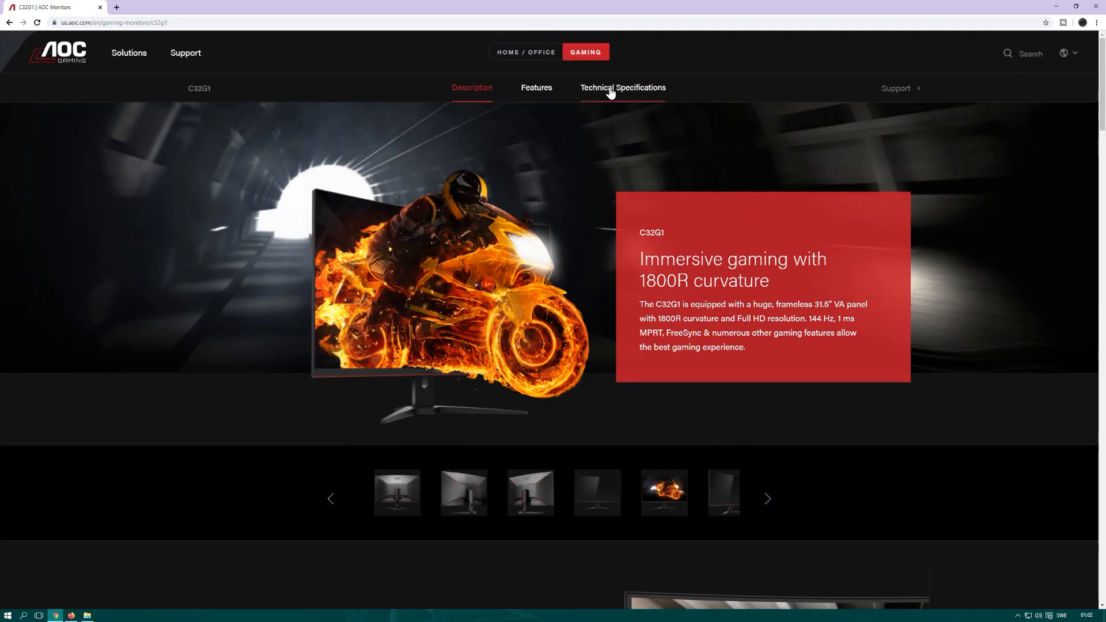
Open the C32G1 support page and scroll down to its Drivers and Software section
click(622, 88)
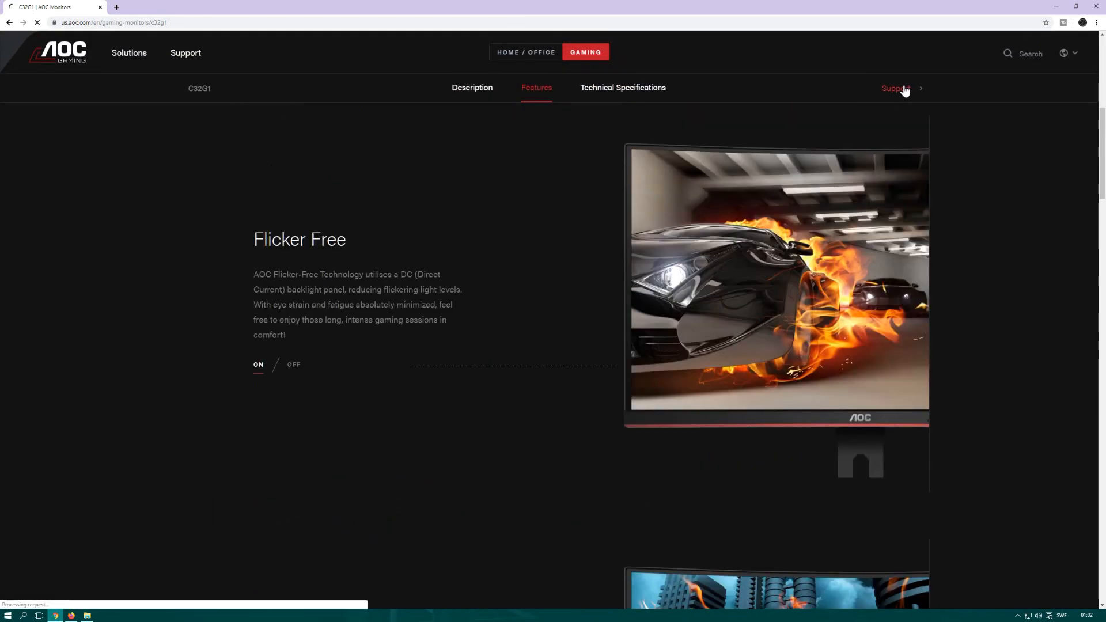
click(895, 88)
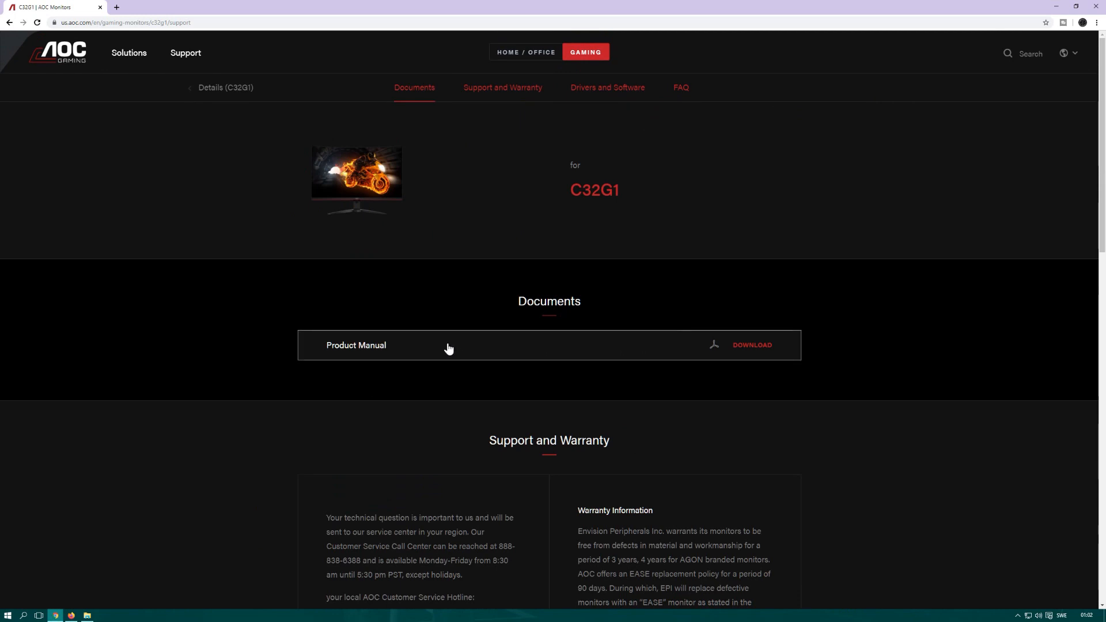
scroll(down, 3)
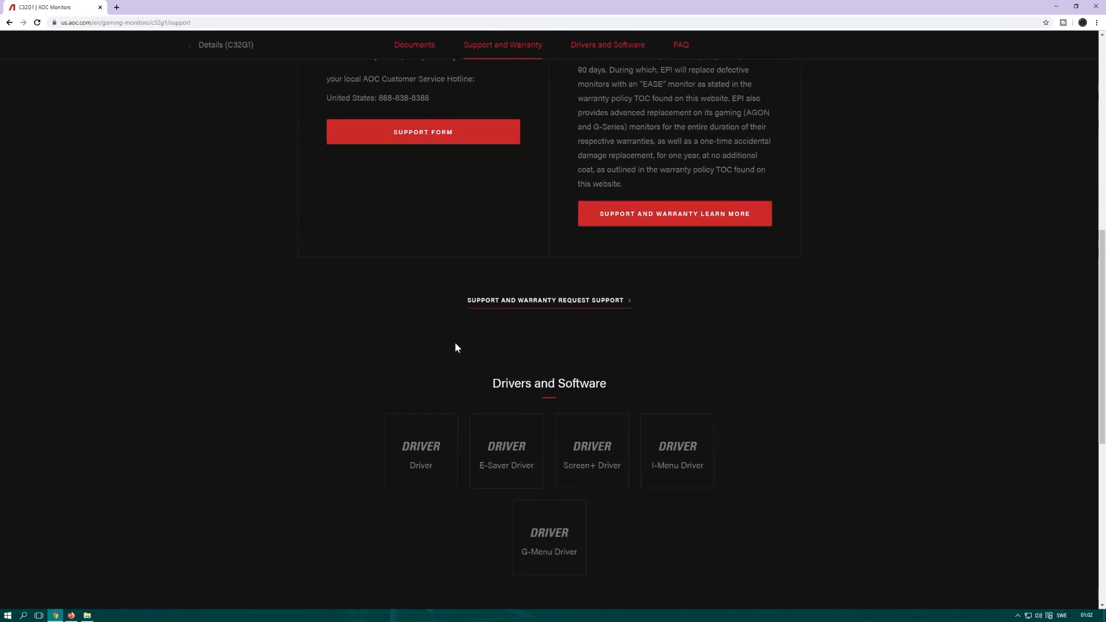
scroll(down, 3)
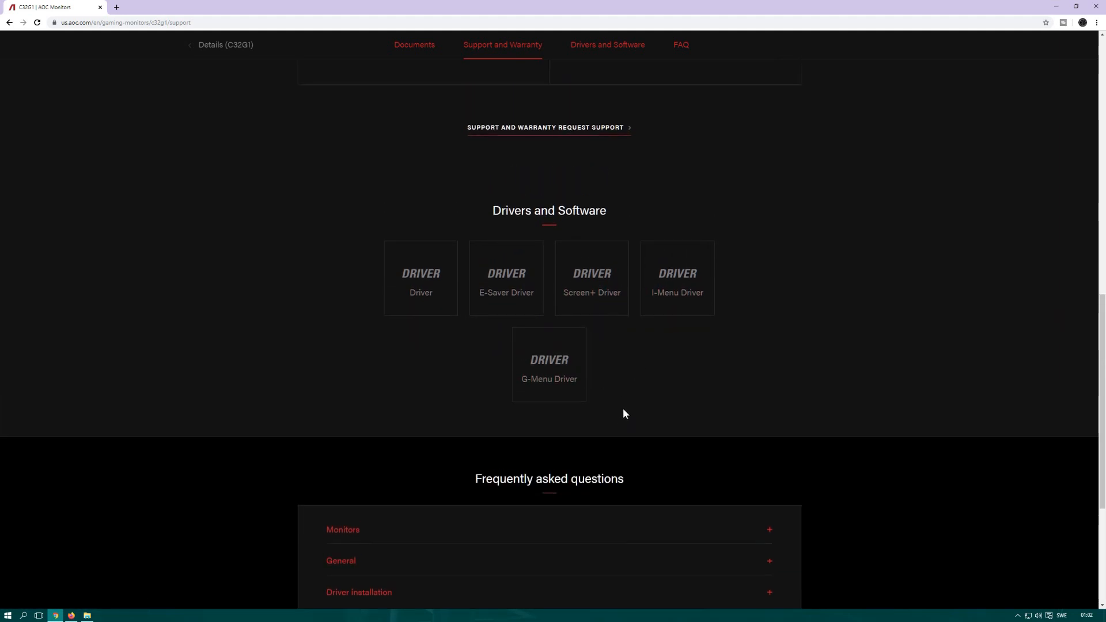
mouse_move(549, 379)
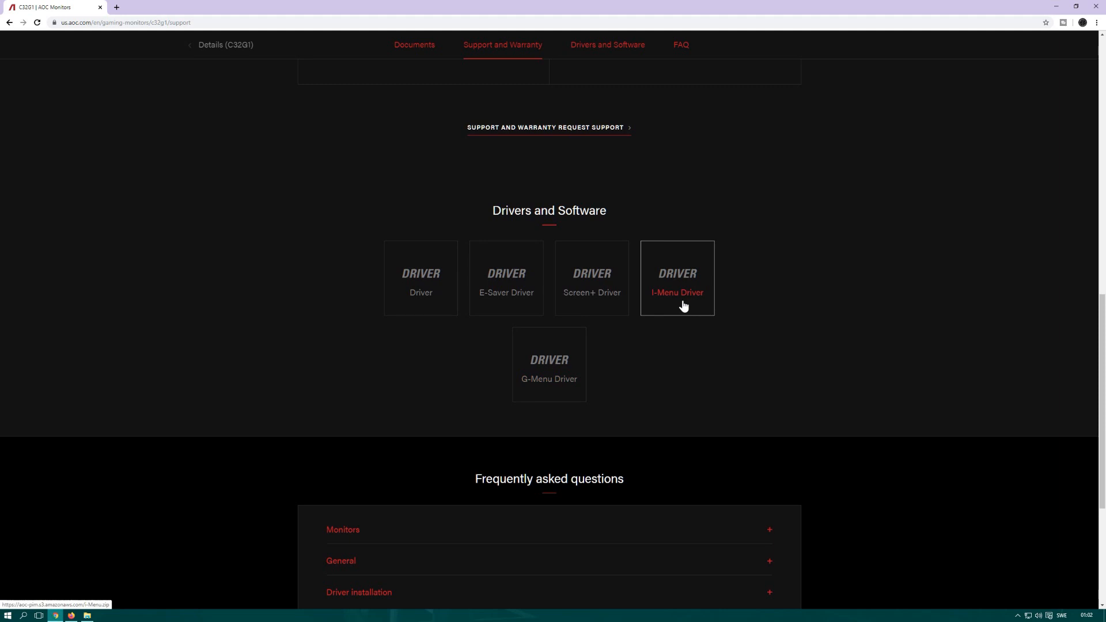
mouse_move(745, 339)
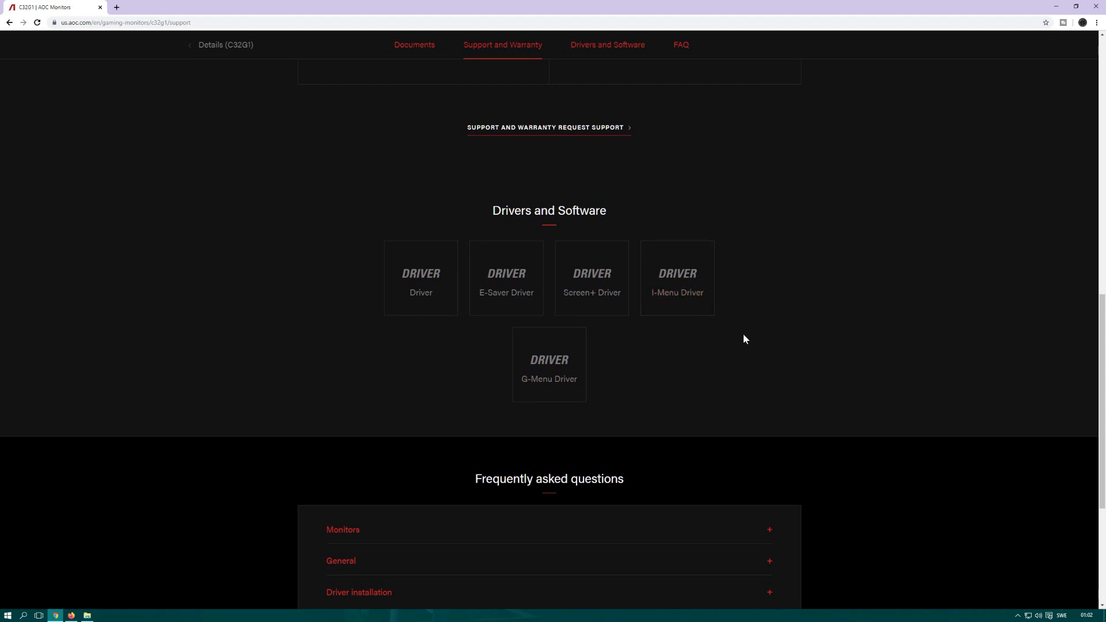
mouse_move(592, 292)
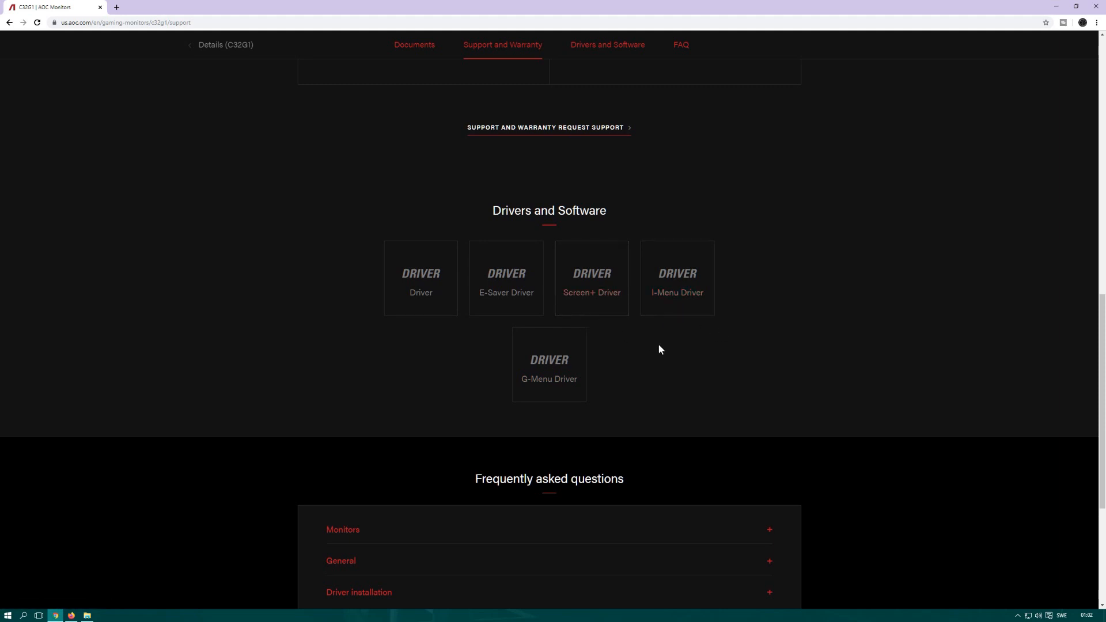
mouse_move(691, 329)
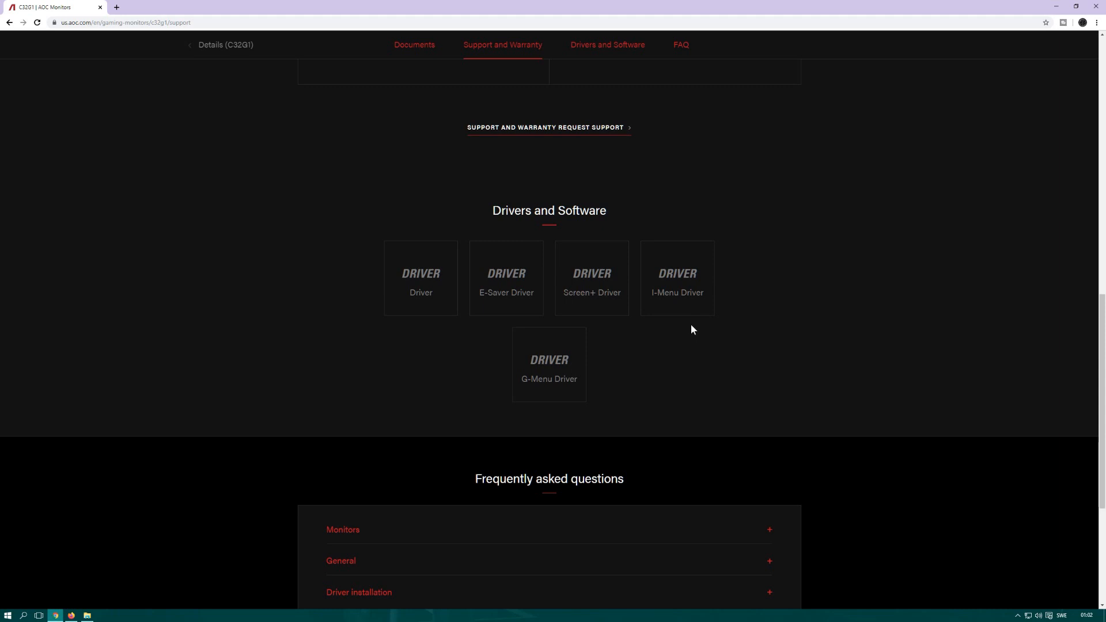
mouse_move(591, 292)
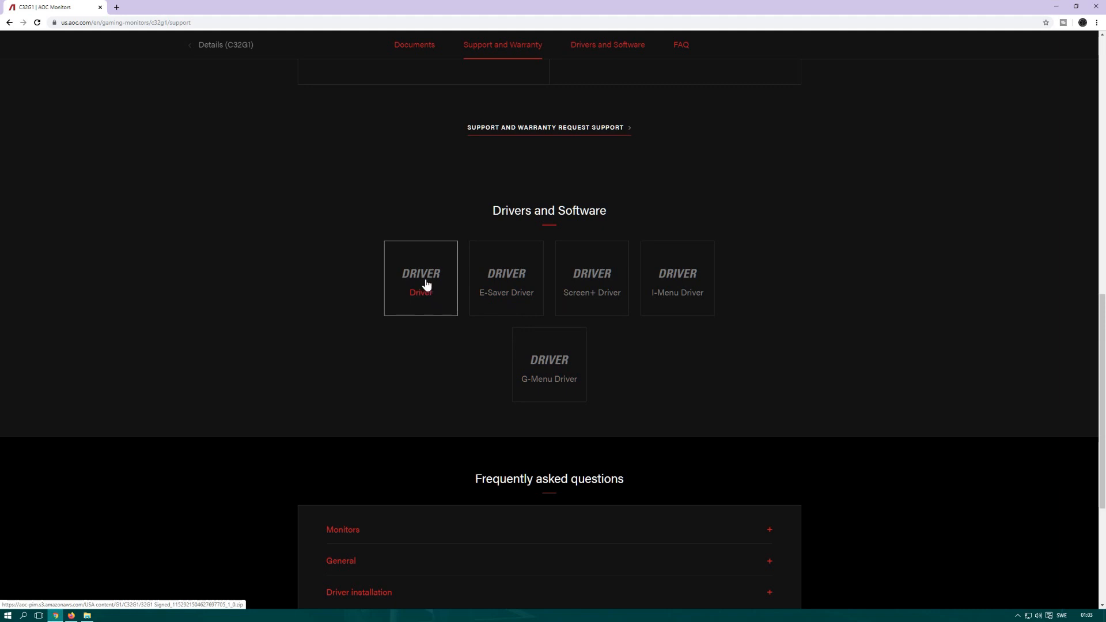
Download the C32G1 driver zip, extract it on the desktop, and open the extracted 32G1 Signed folder
click(421, 277)
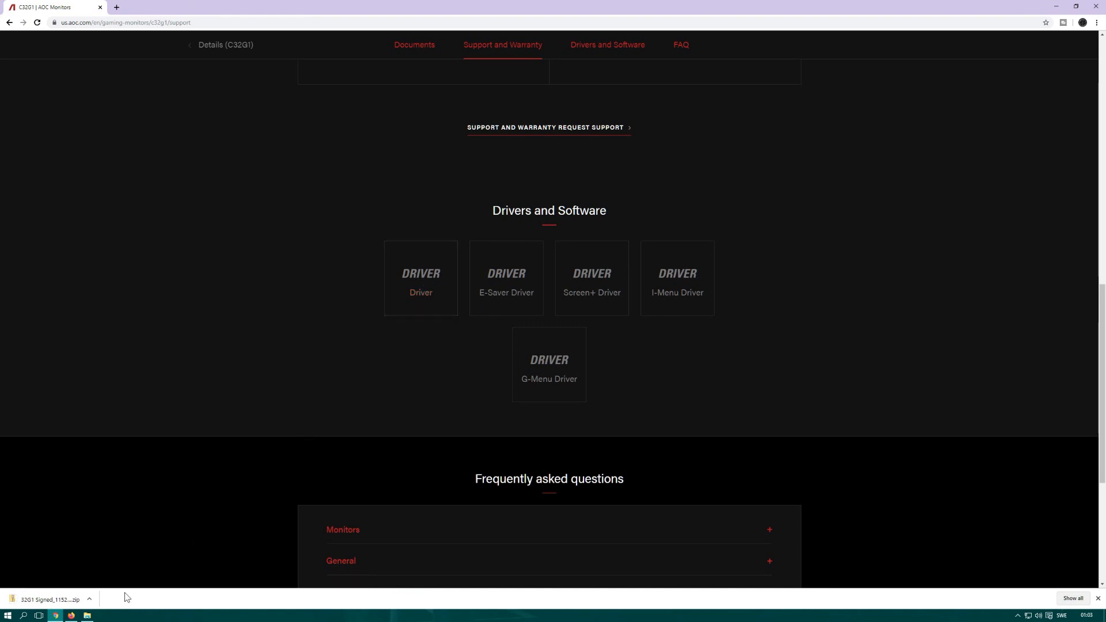
click(89, 600)
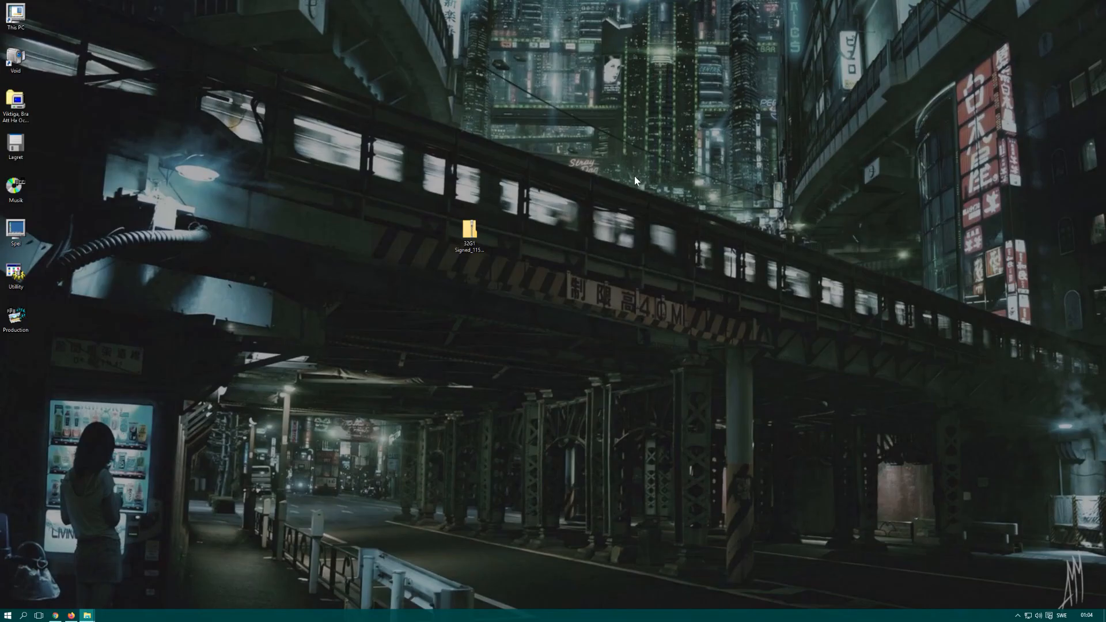
right_click(470, 230)
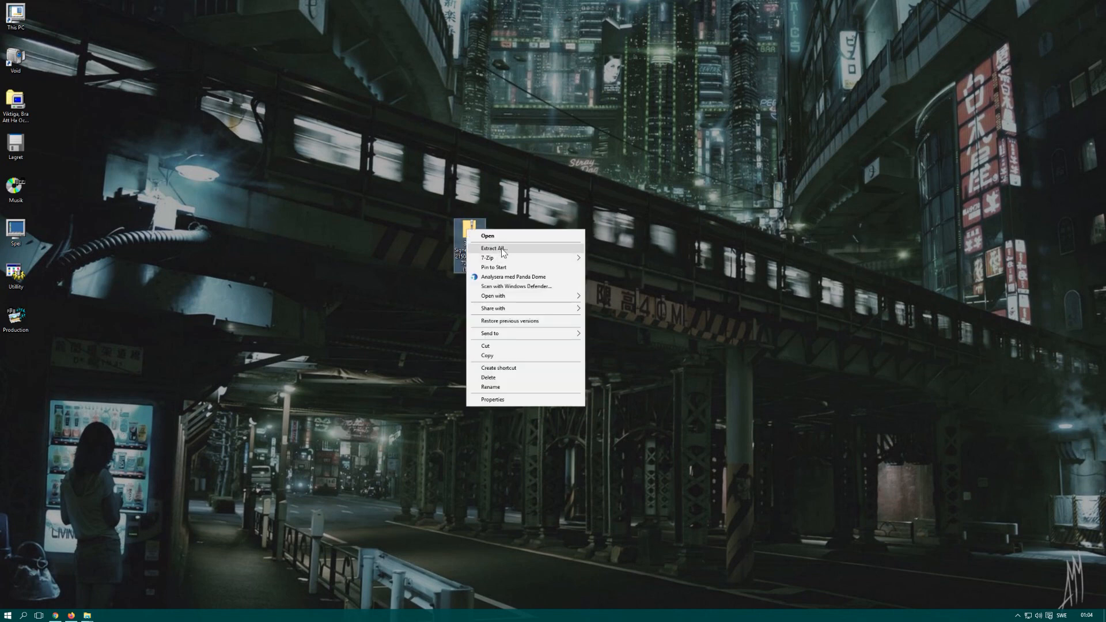
click(492, 248)
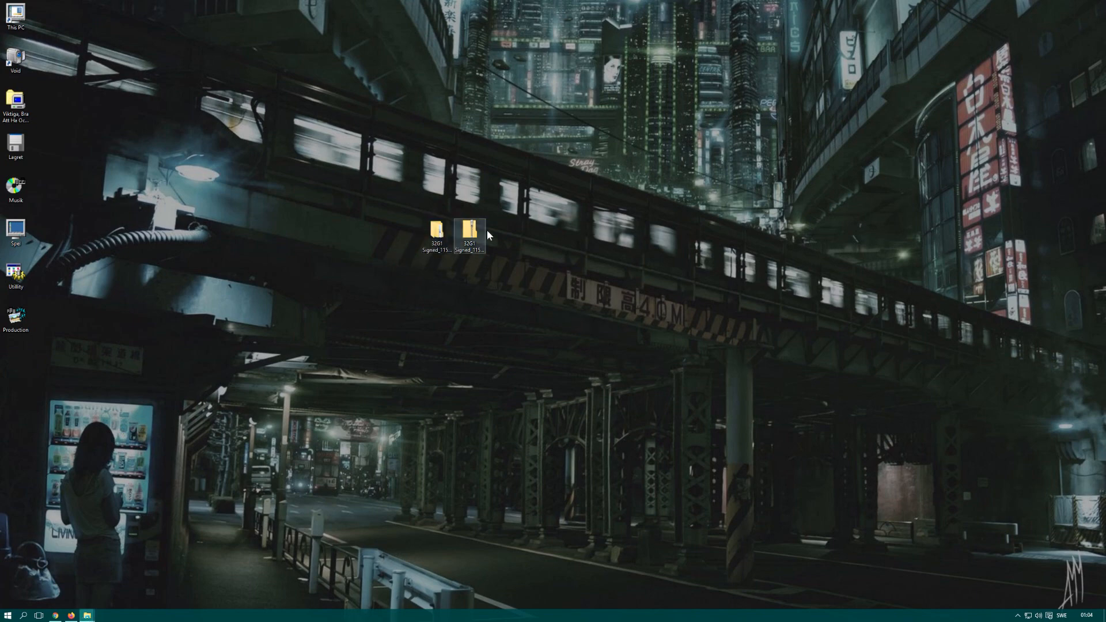
double_click(468, 231)
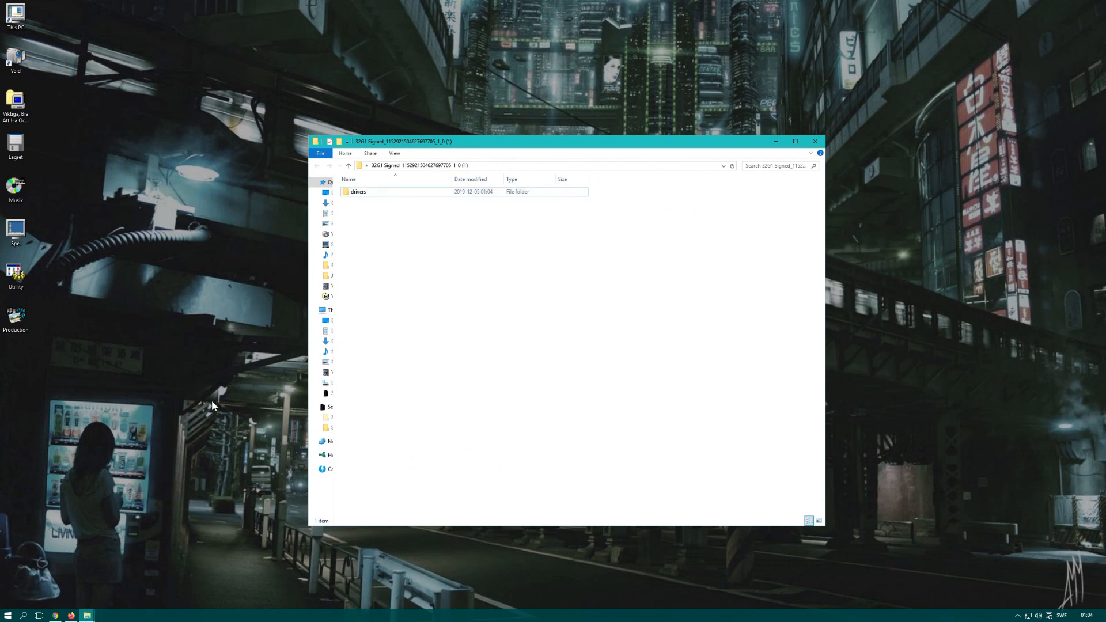
Reach Display adapter properties through Display settings and view the Monitor tab showing 144 Hz
right_click(211, 406)
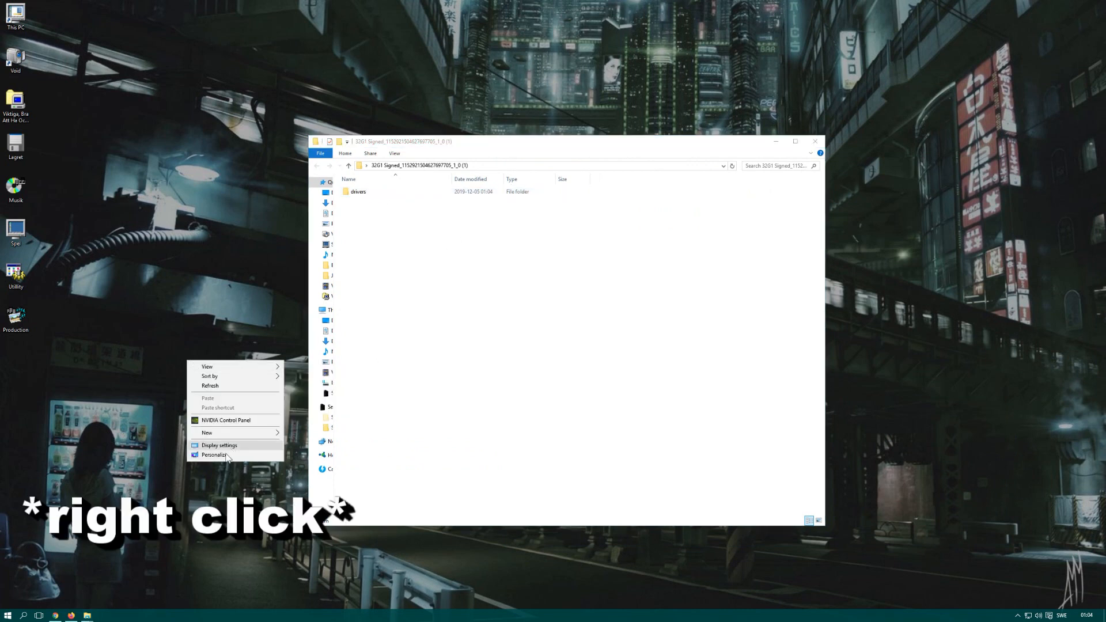
click(213, 454)
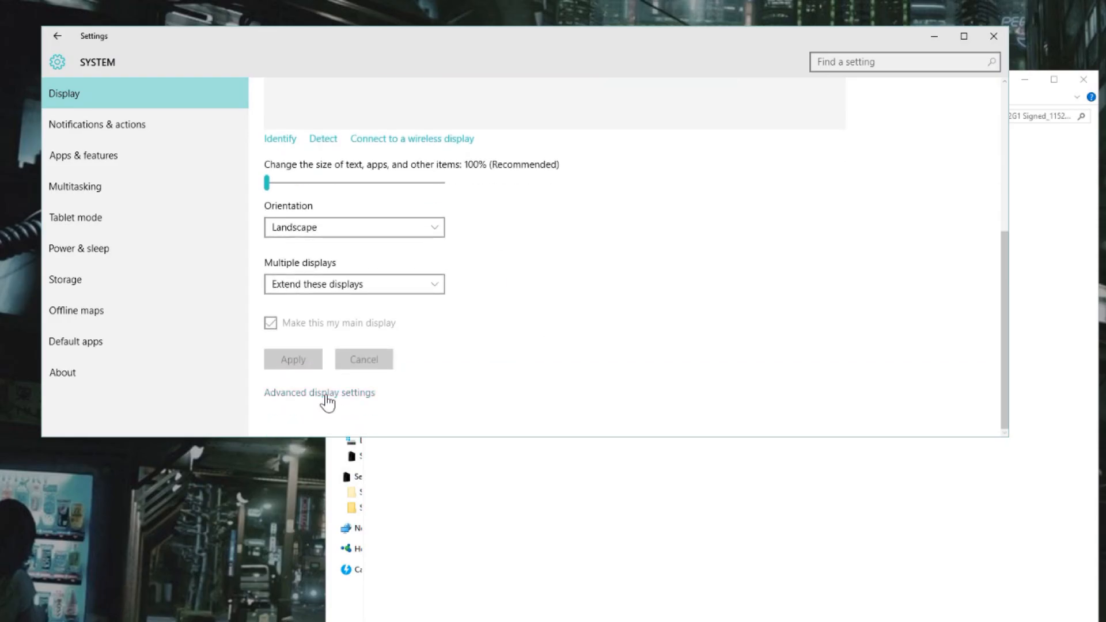
click(318, 392)
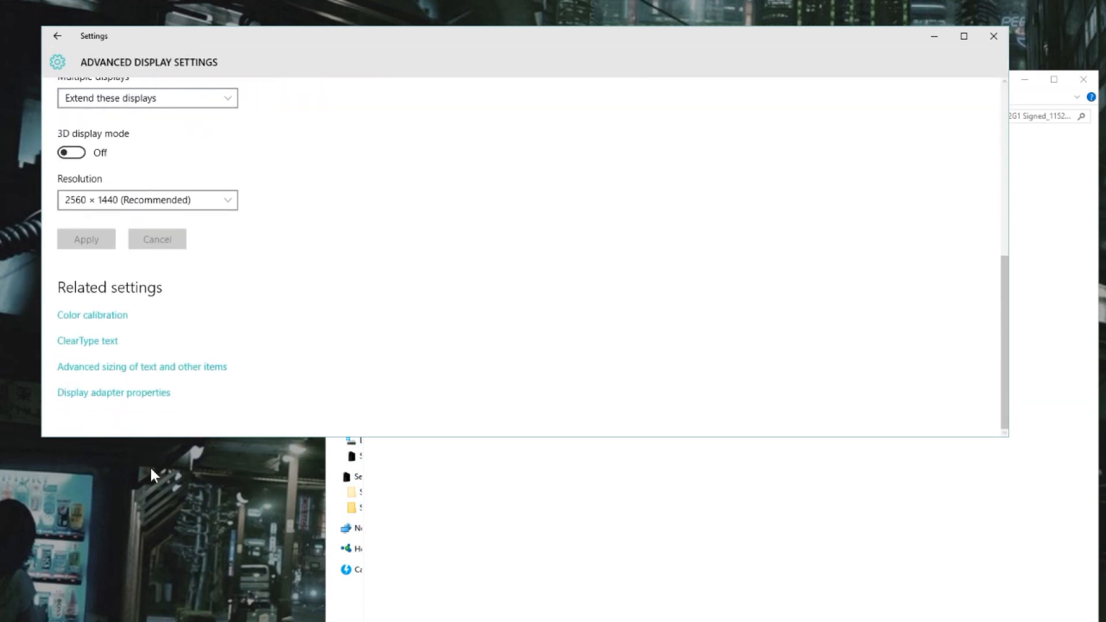
click(113, 392)
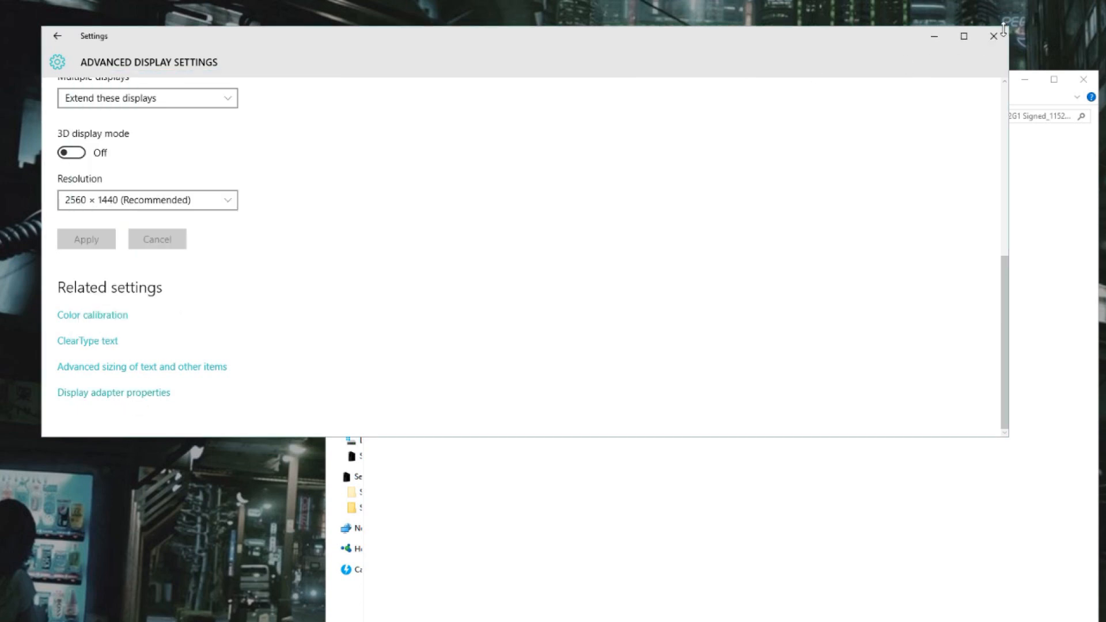
click(113, 393)
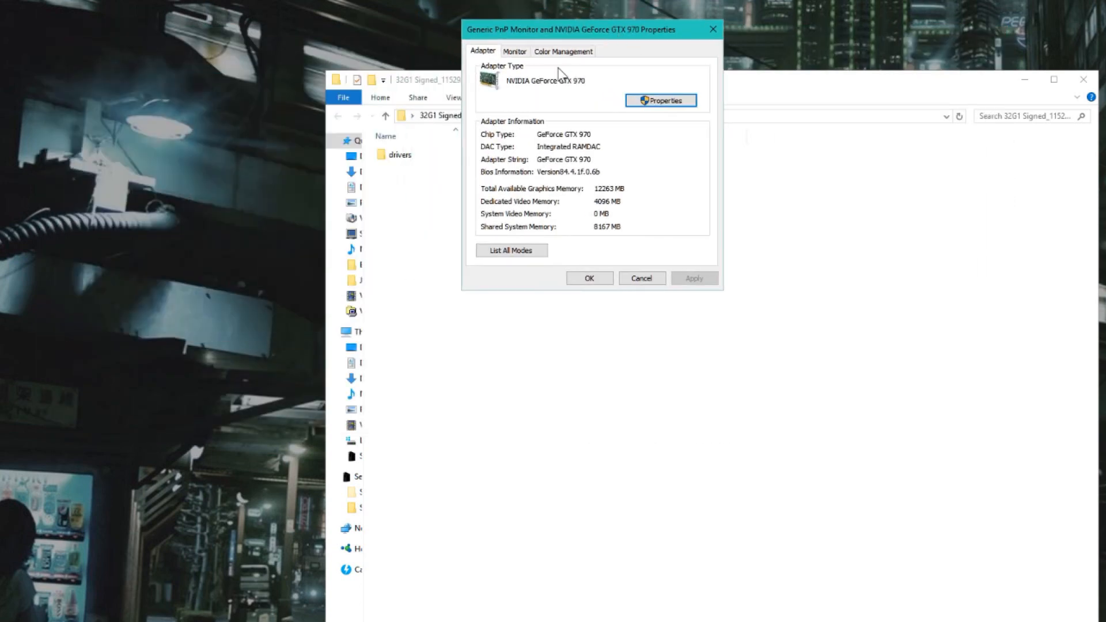
click(515, 51)
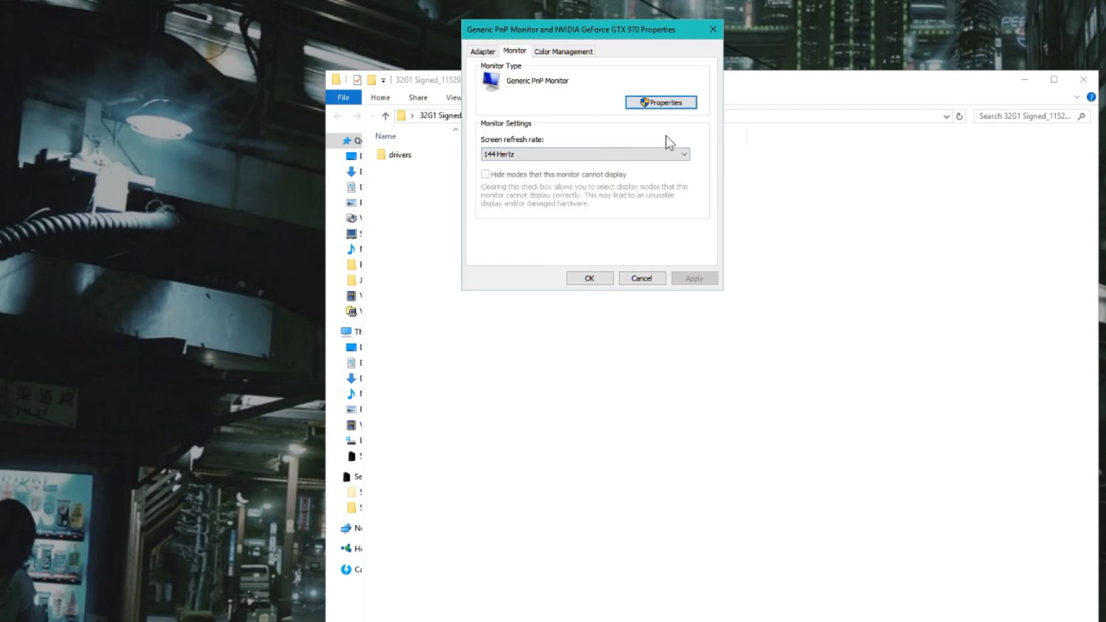
Open the Generic PnP Monitor's Driver tab and launch Update Driver
click(660, 101)
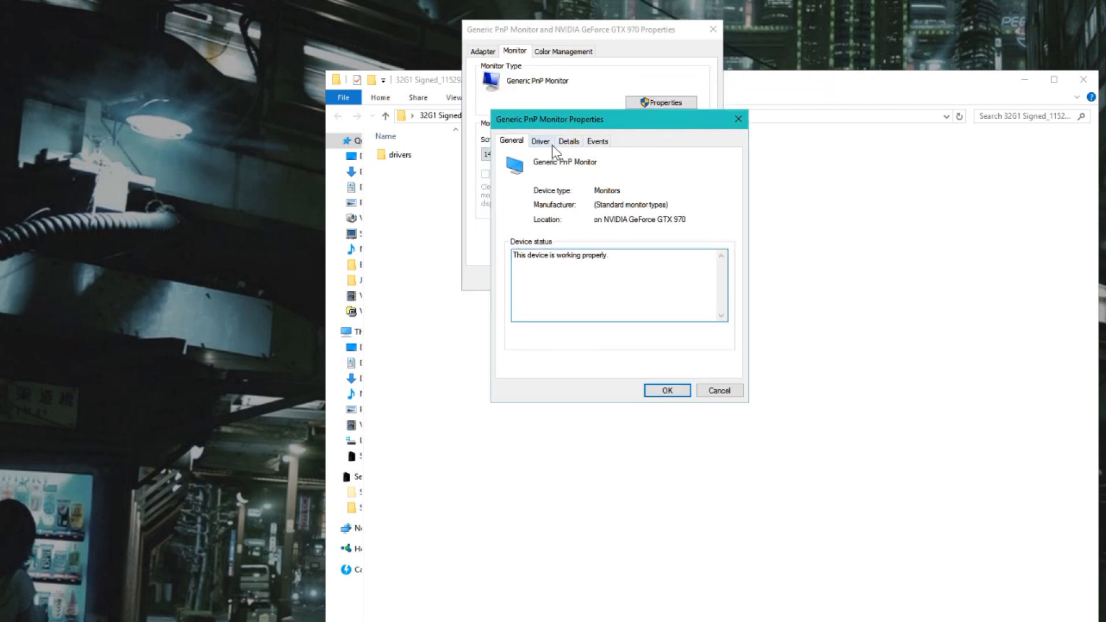
click(540, 141)
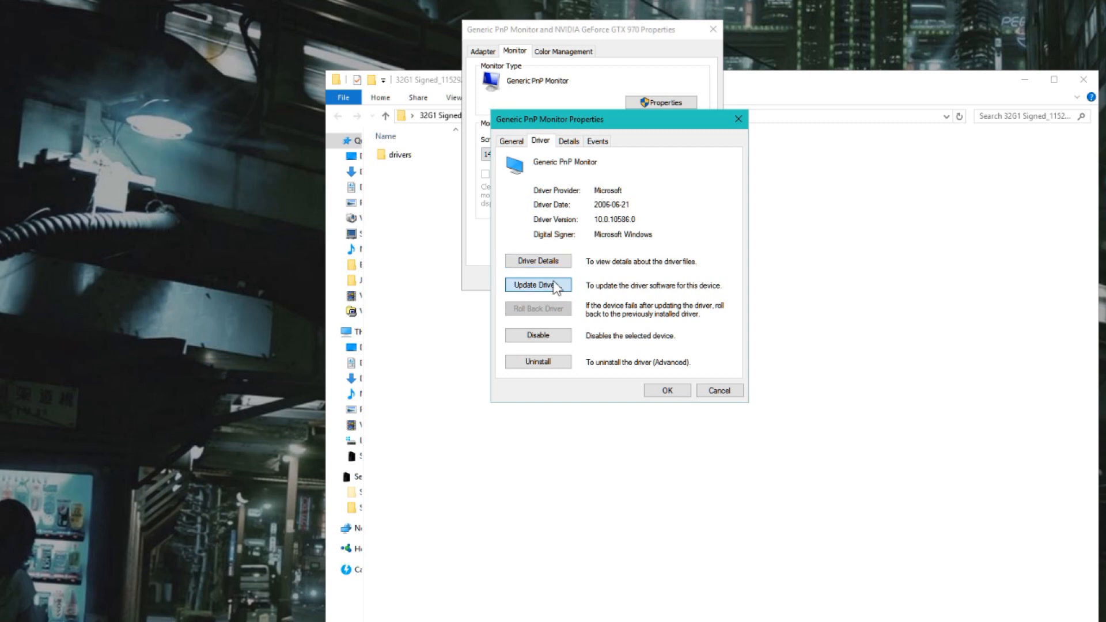
click(537, 286)
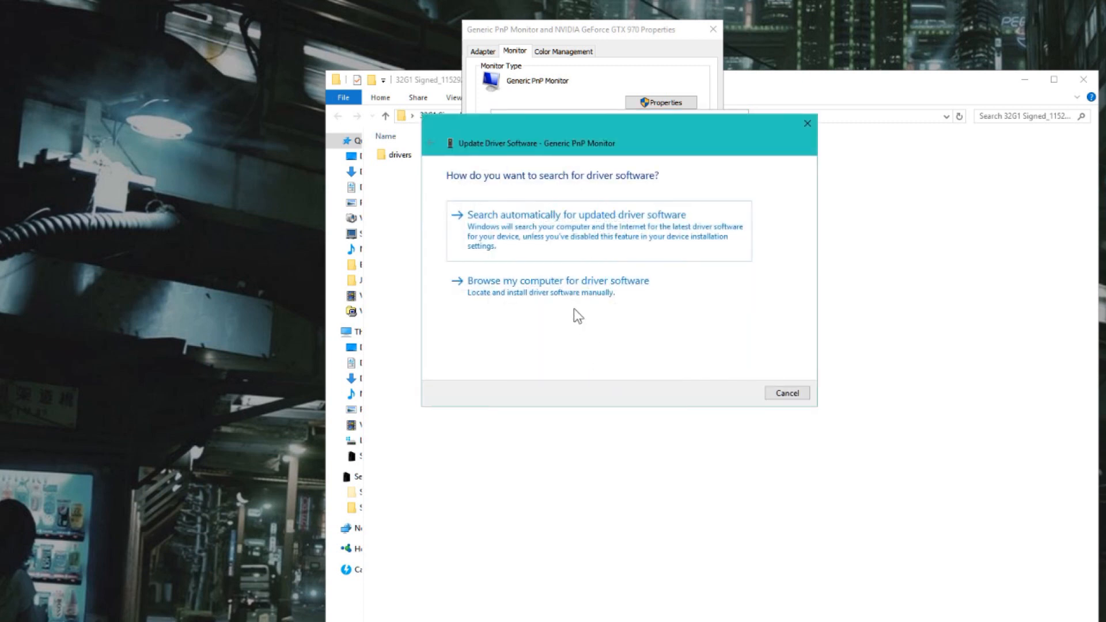
Point the wizard at the subfolder inside the extracted drivers folder and install the AOC 32G1WG4 driver
click(556, 280)
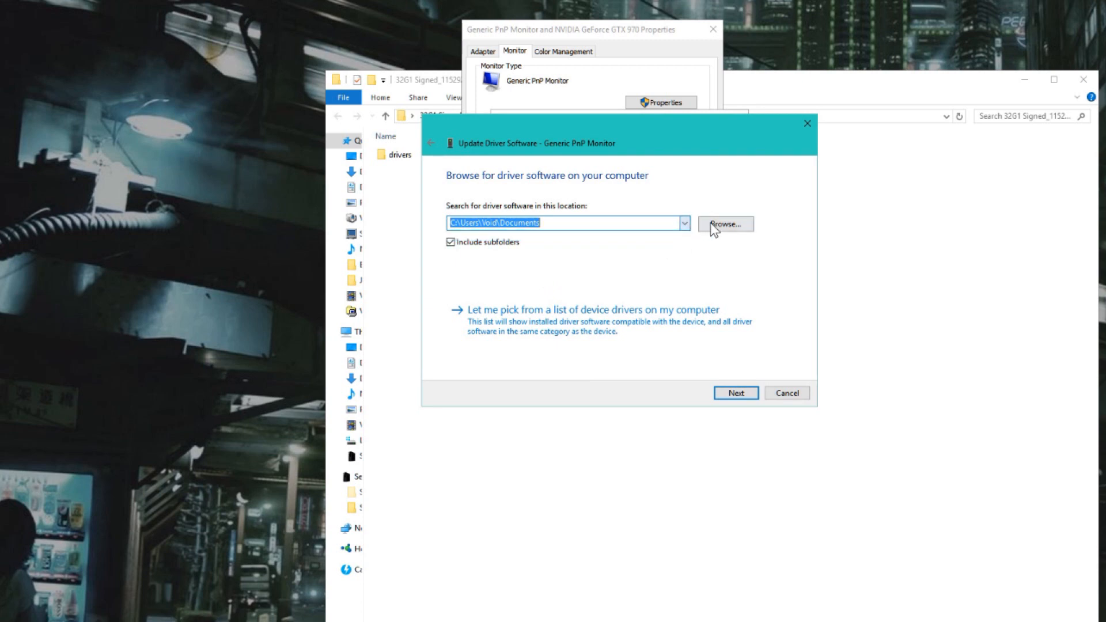
click(724, 224)
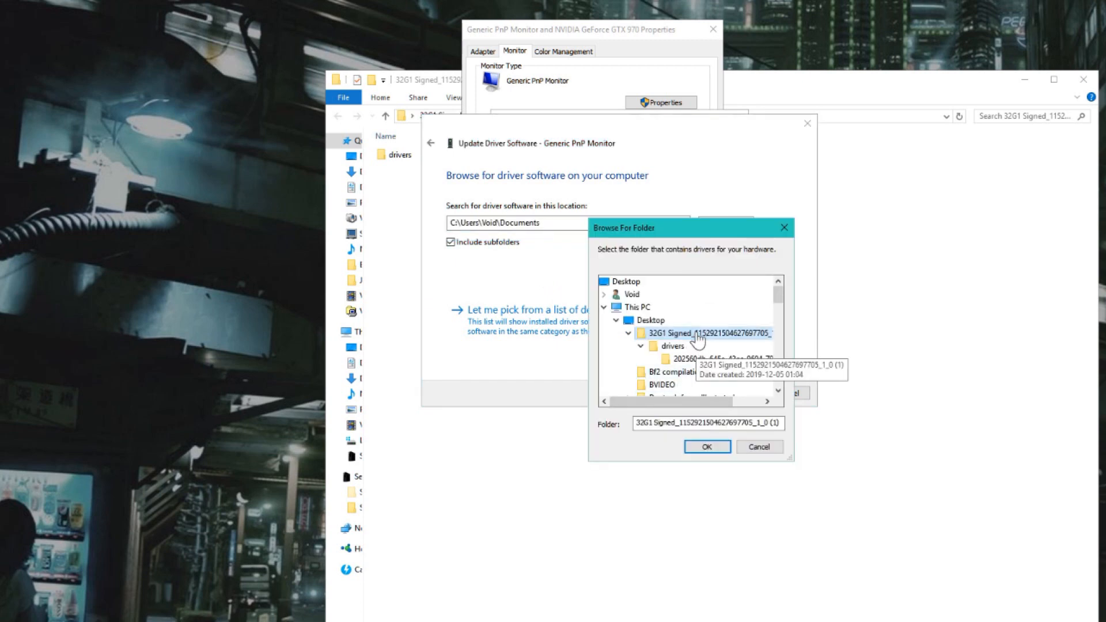
click(711, 358)
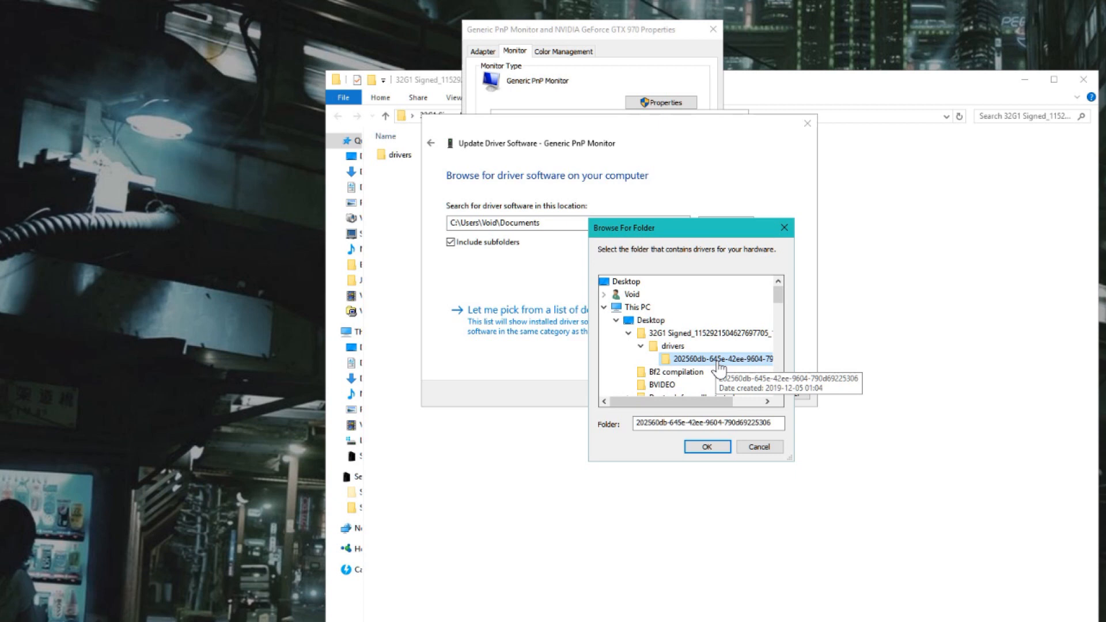
click(706, 446)
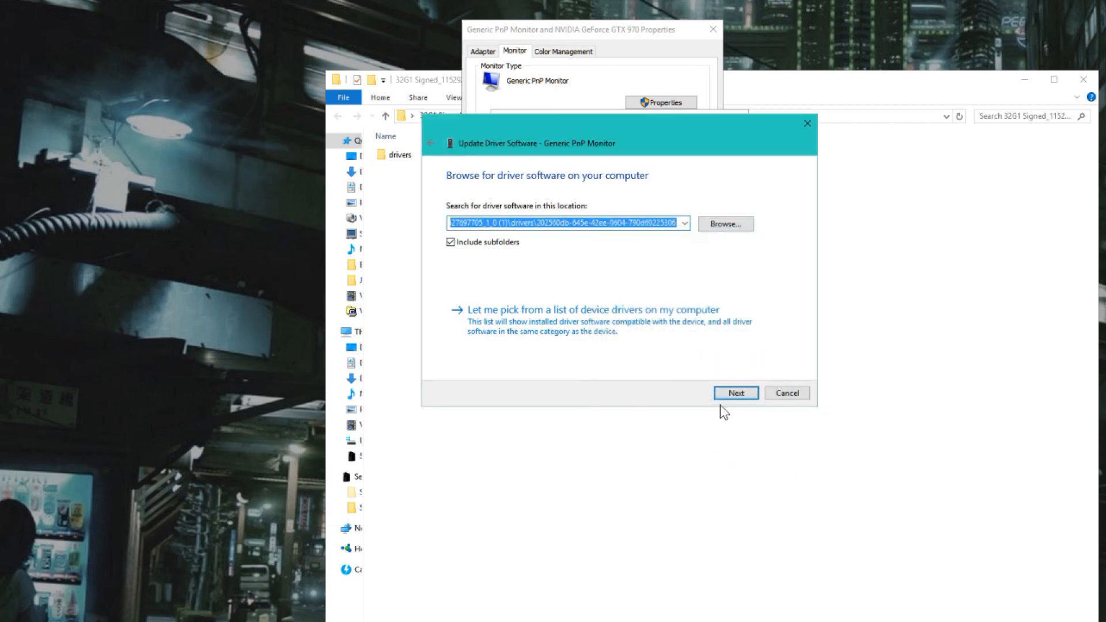
click(735, 393)
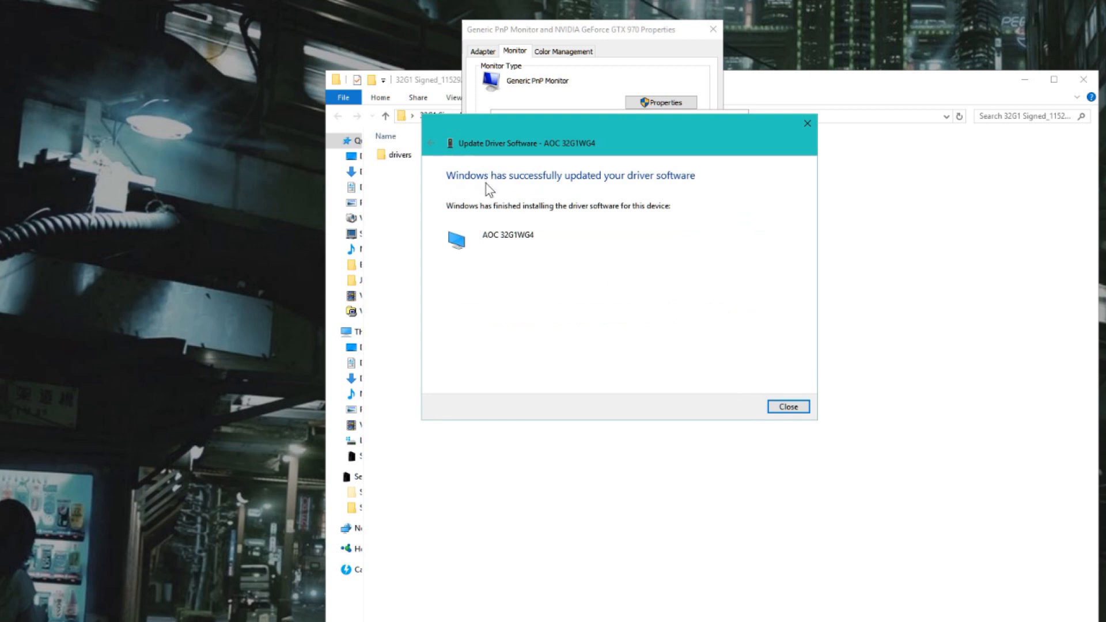
mouse_move(599, 198)
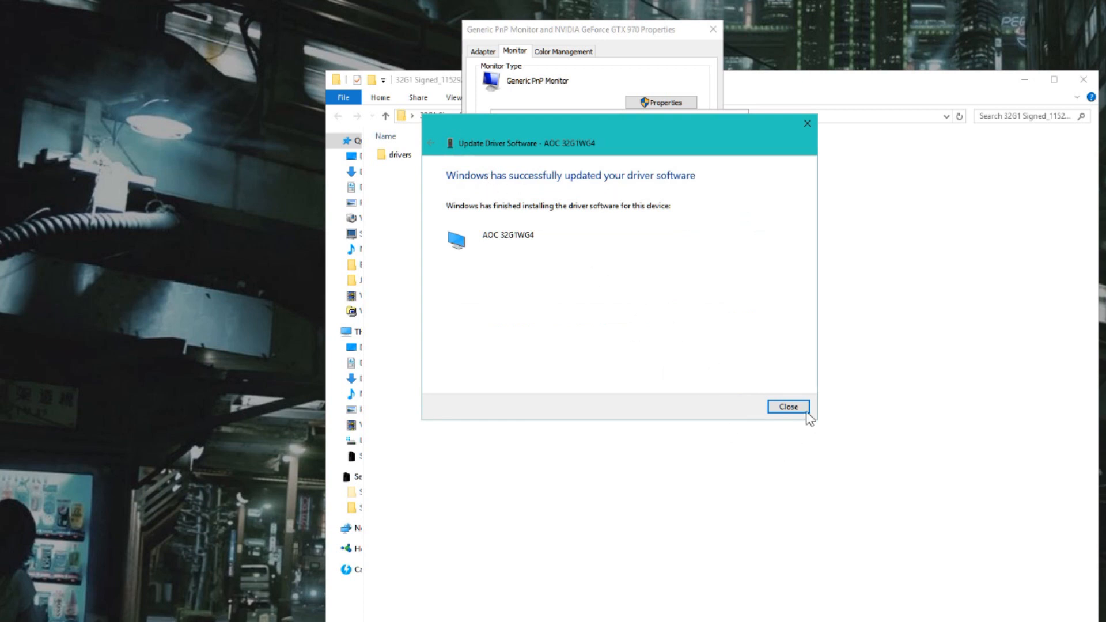
Close the update wizard, the AOC 32G1WG4 Properties and the display adapter properties
click(788, 406)
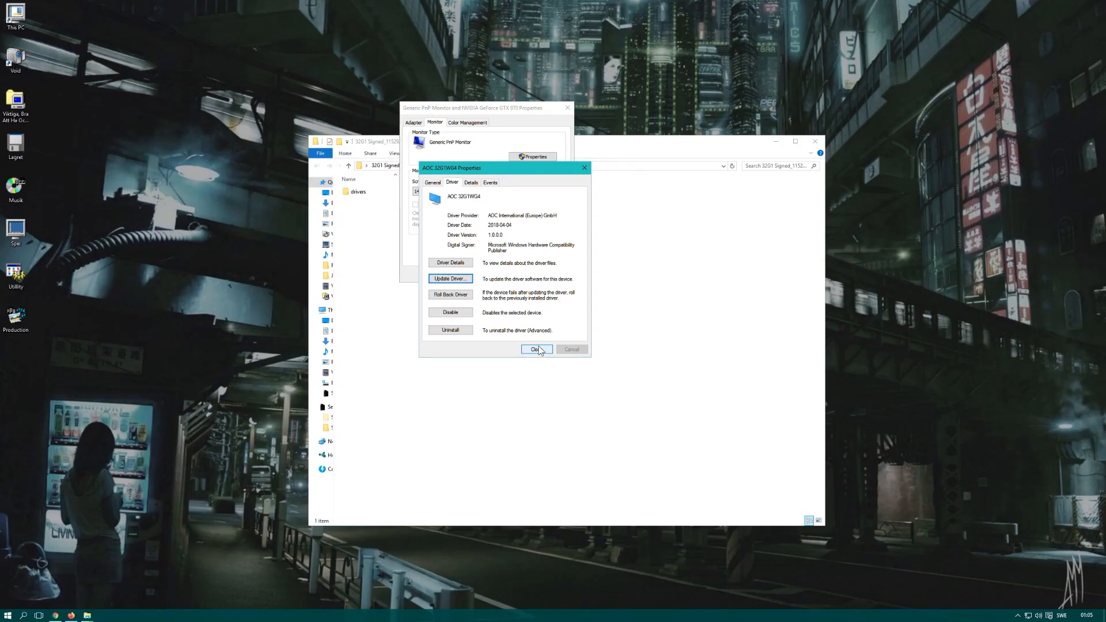
click(535, 349)
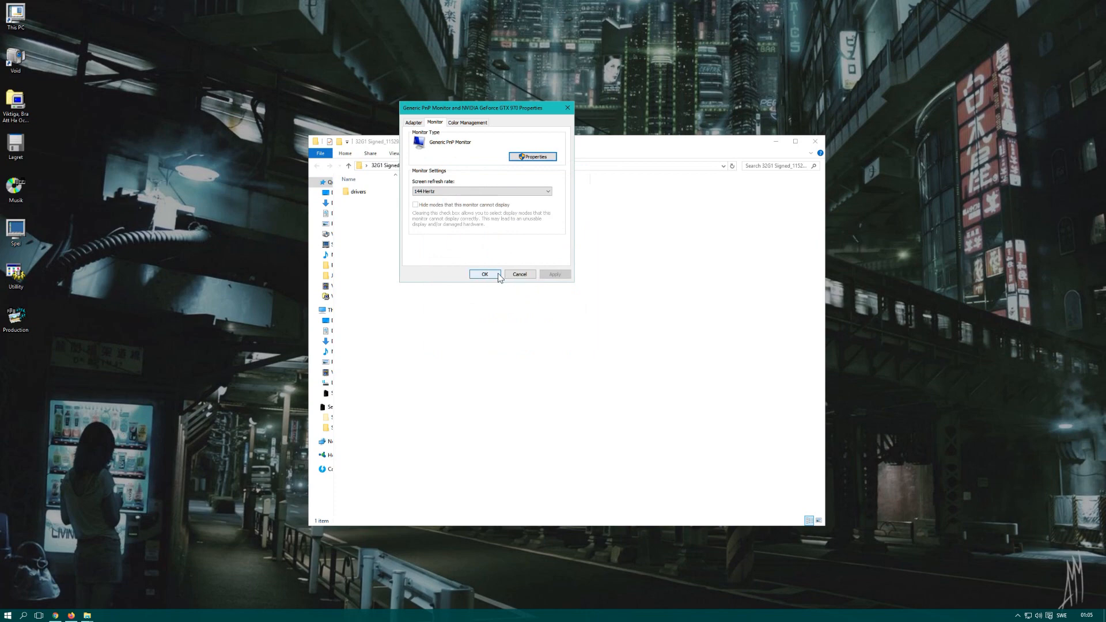
click(484, 274)
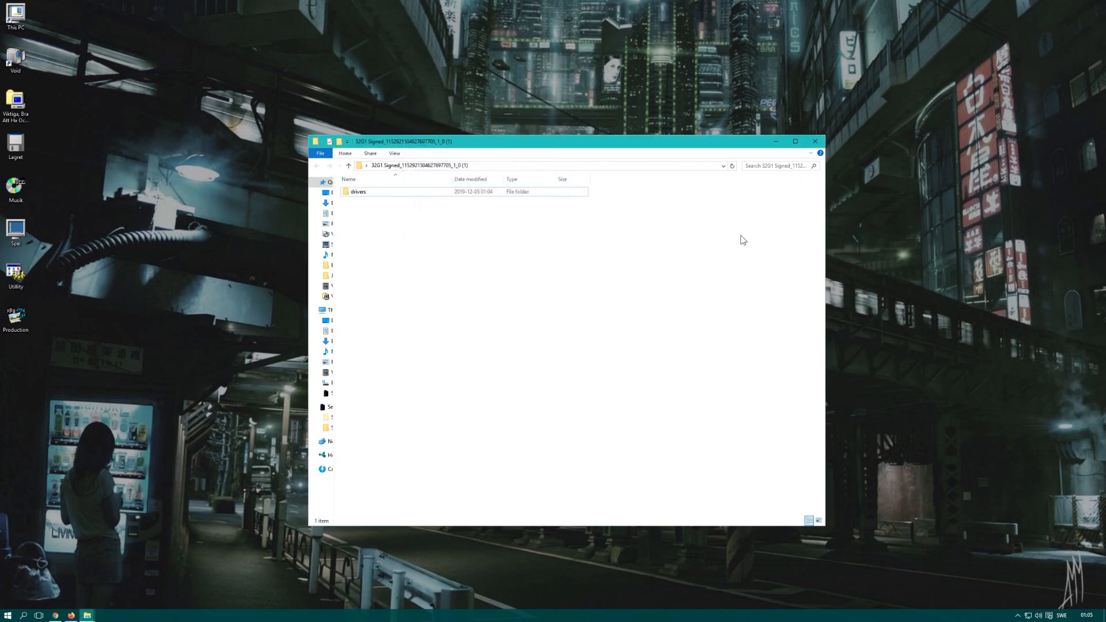